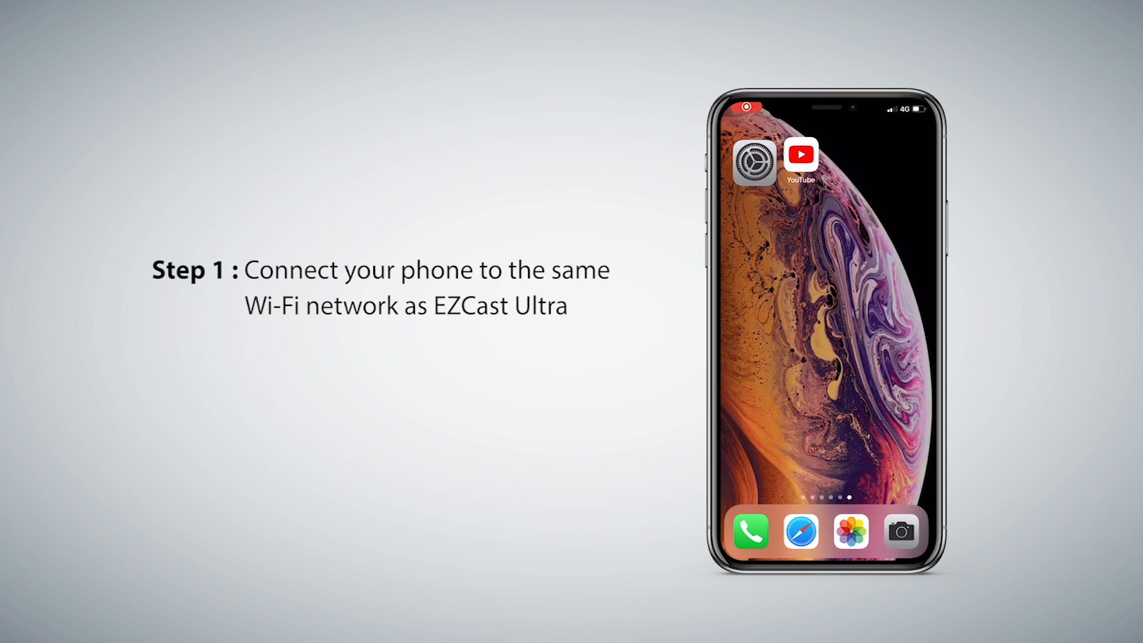
Switch Wi-Fi on in the iOS Wi-Fi settings.
left_click(755, 162)
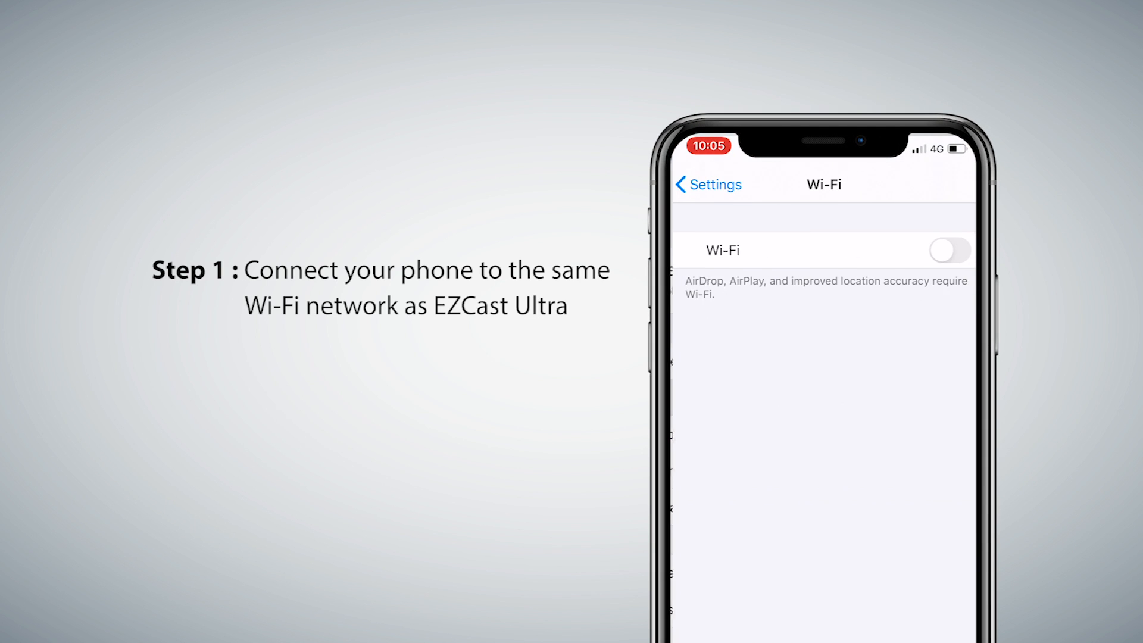
left_click(948, 250)
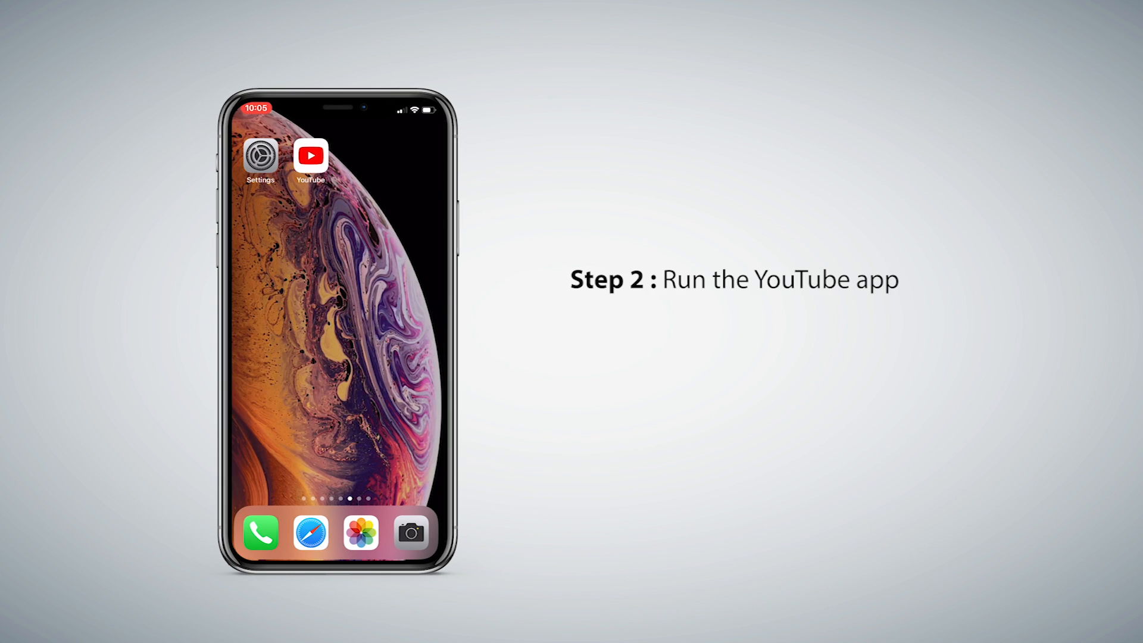
Play the Take Me Back To London video in YouTube and show its cast device list.
left_click(310, 155)
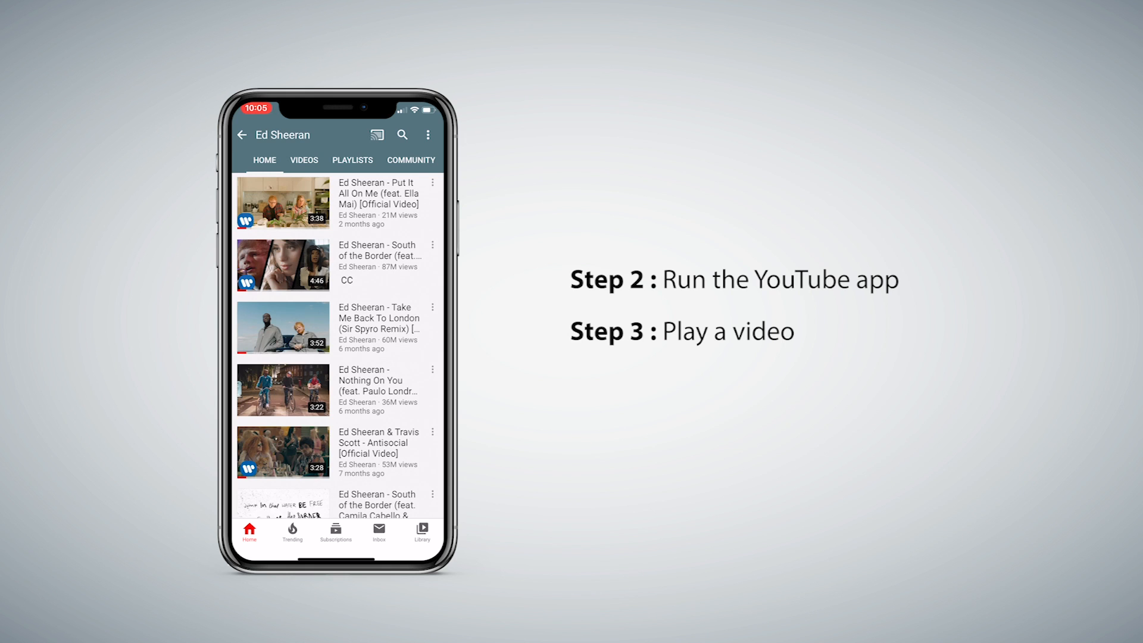
left_click(283, 328)
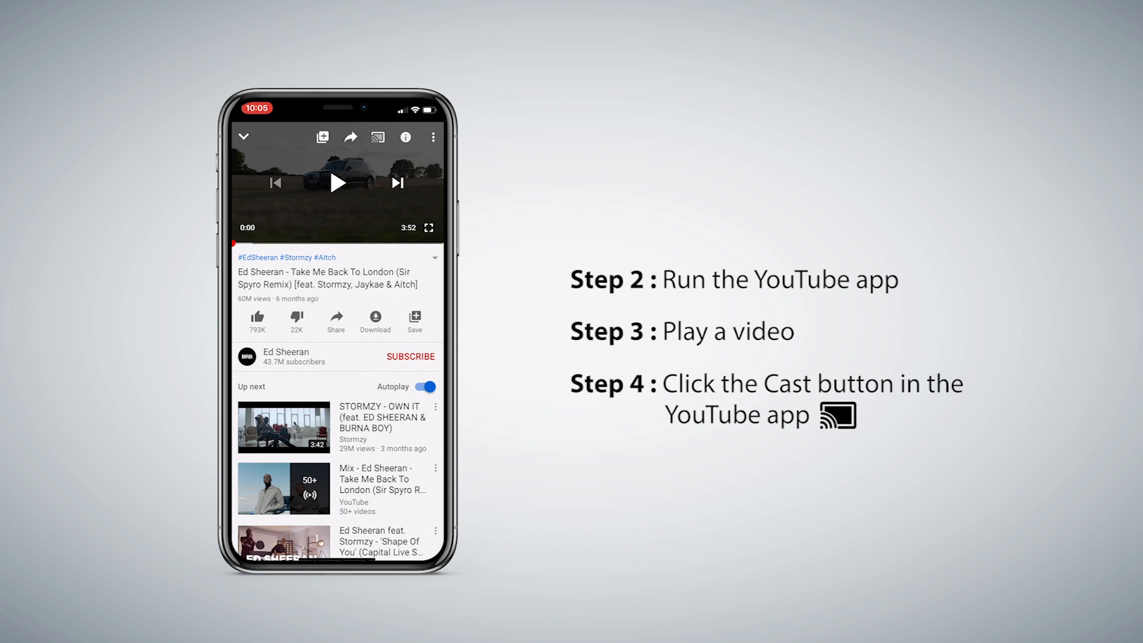
left_click(377, 136)
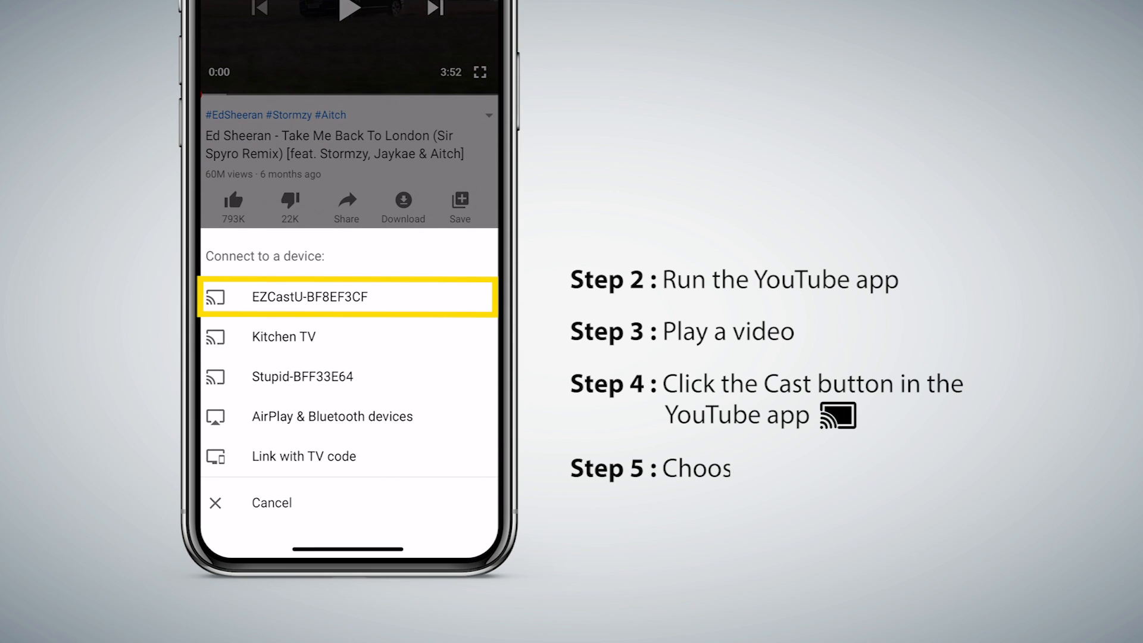